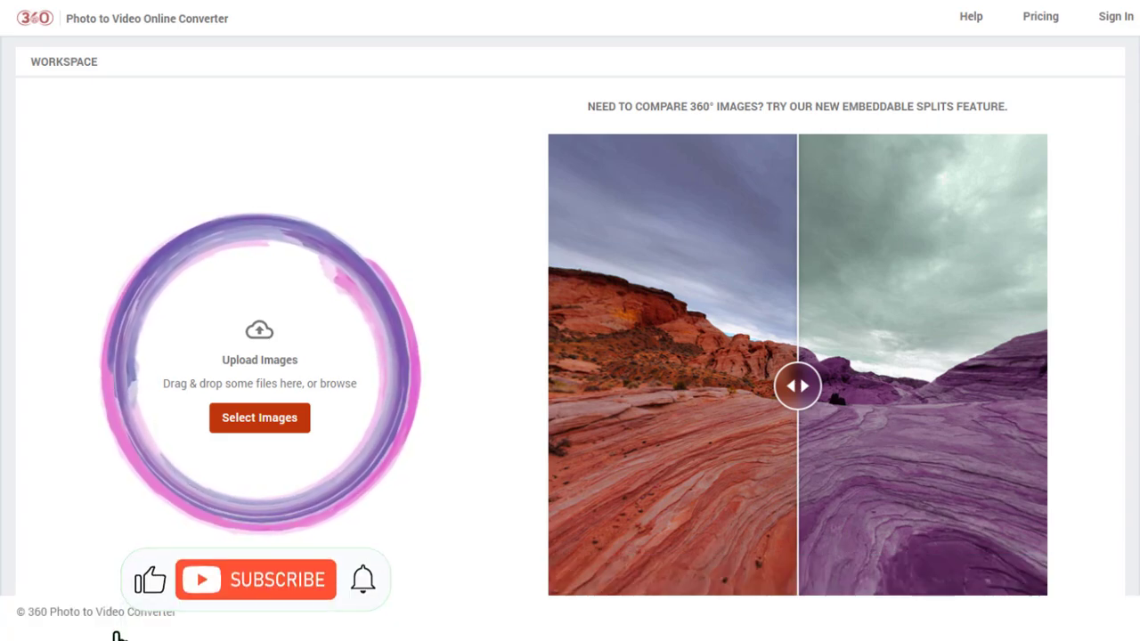
# Upload the aerial city intersection photo from the file chooser into the workspace
pyautogui.click(257, 581)
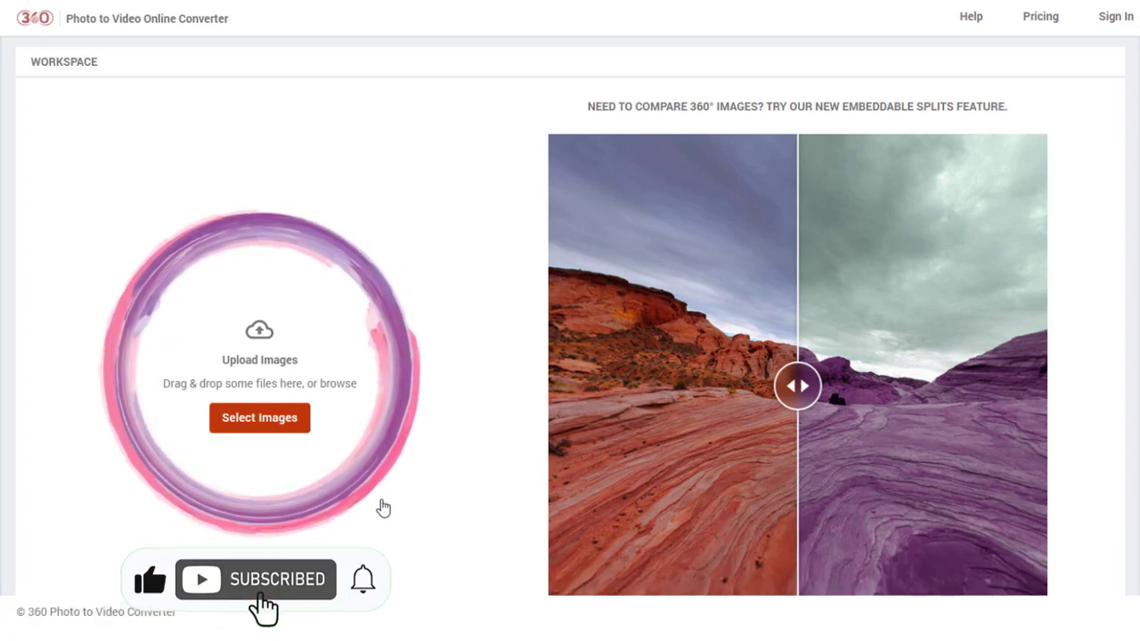
pyautogui.click(260, 417)
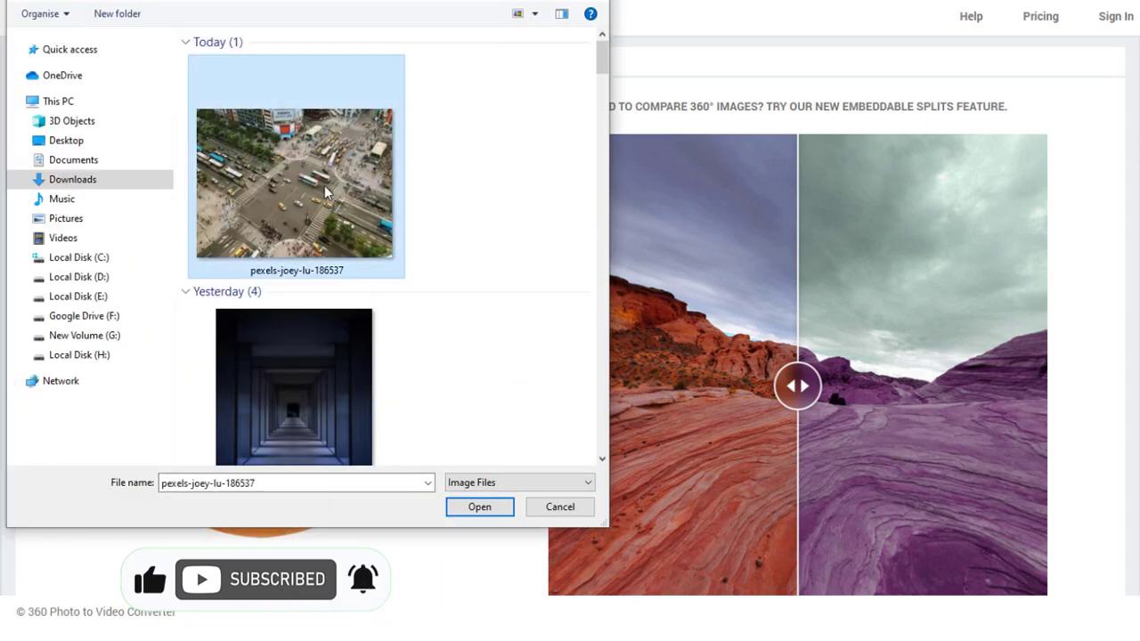
pyautogui.click(479, 506)
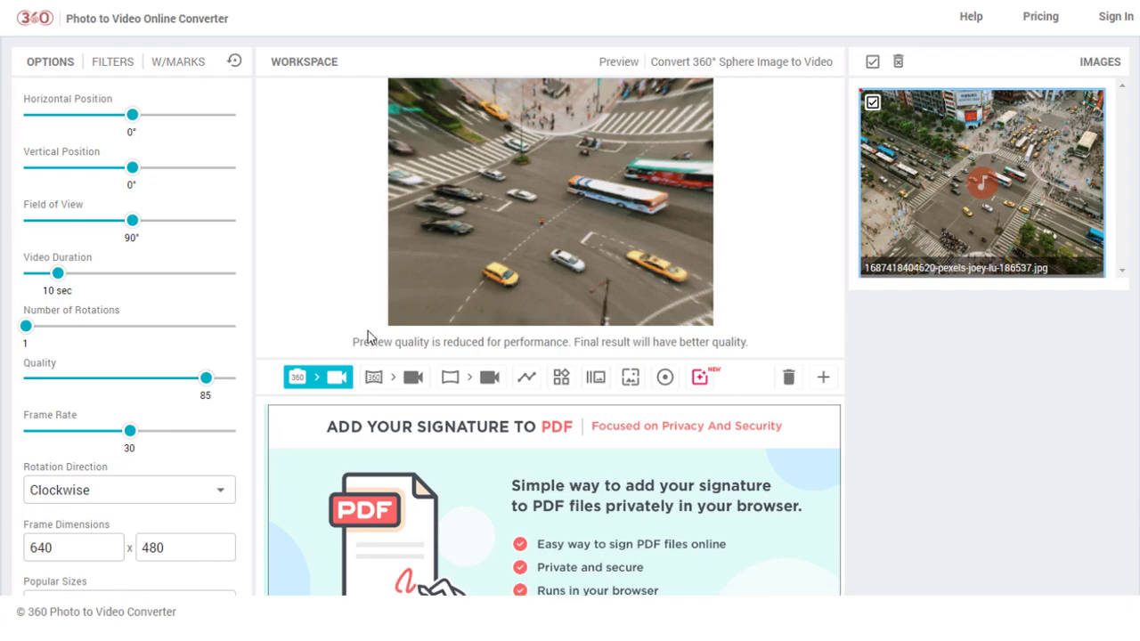
# Set the view to 180° horizontal, 90° vertical and narrow the field of view to 95°
pyautogui.moveTo(131, 114); pyautogui.dragTo(239, 114)
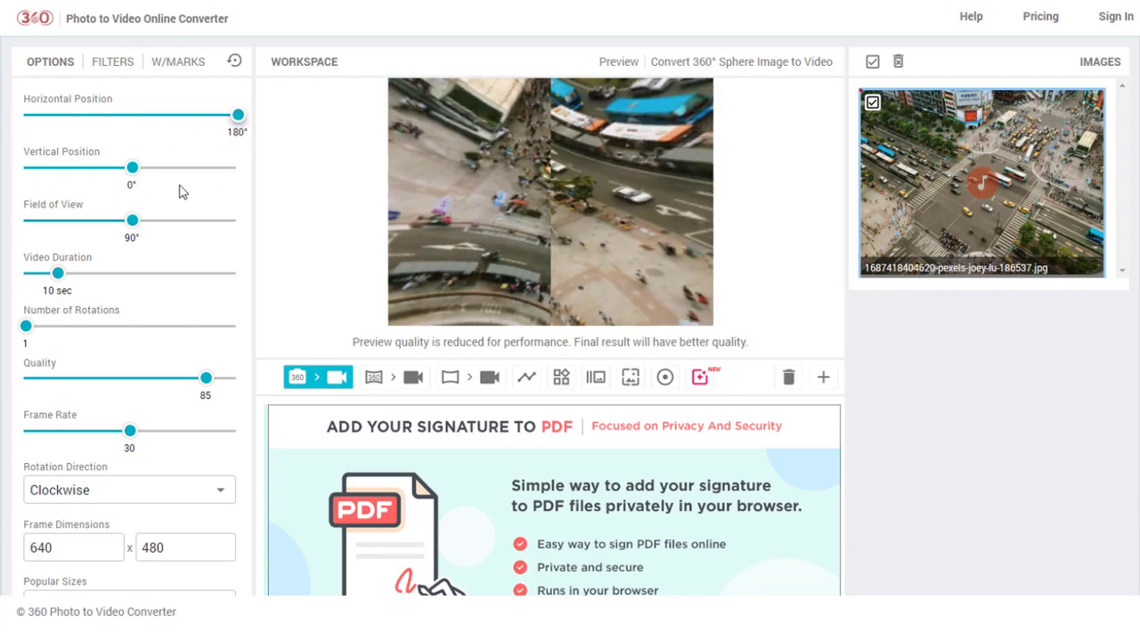
pyautogui.moveTo(132, 221); pyautogui.dragTo(223, 221)
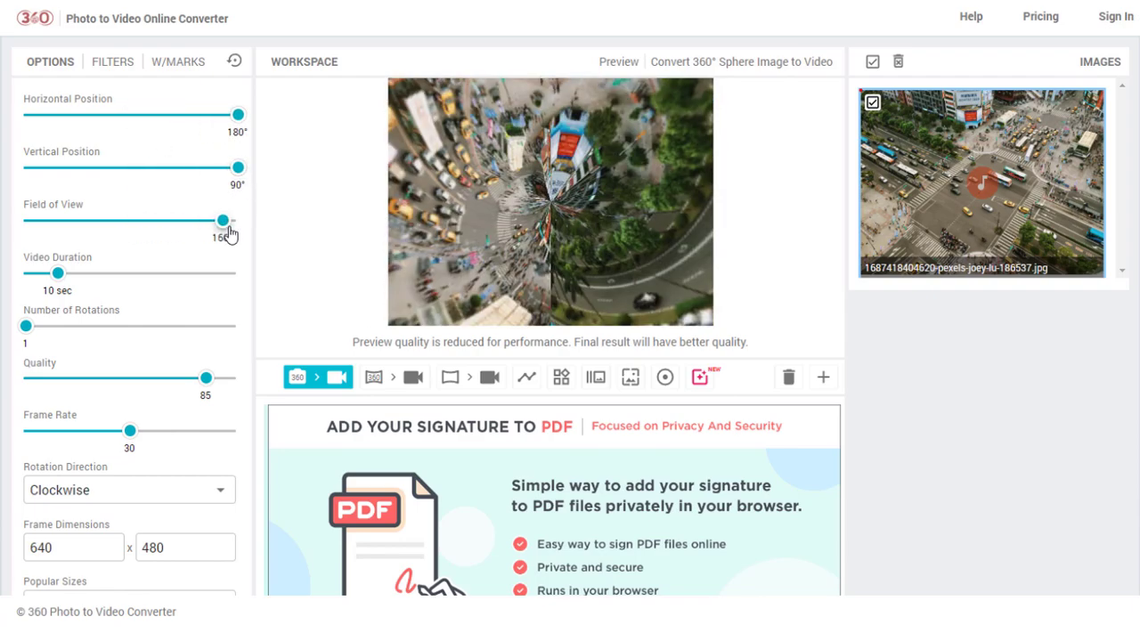
pyautogui.moveTo(222, 221); pyautogui.dragTo(121, 221)
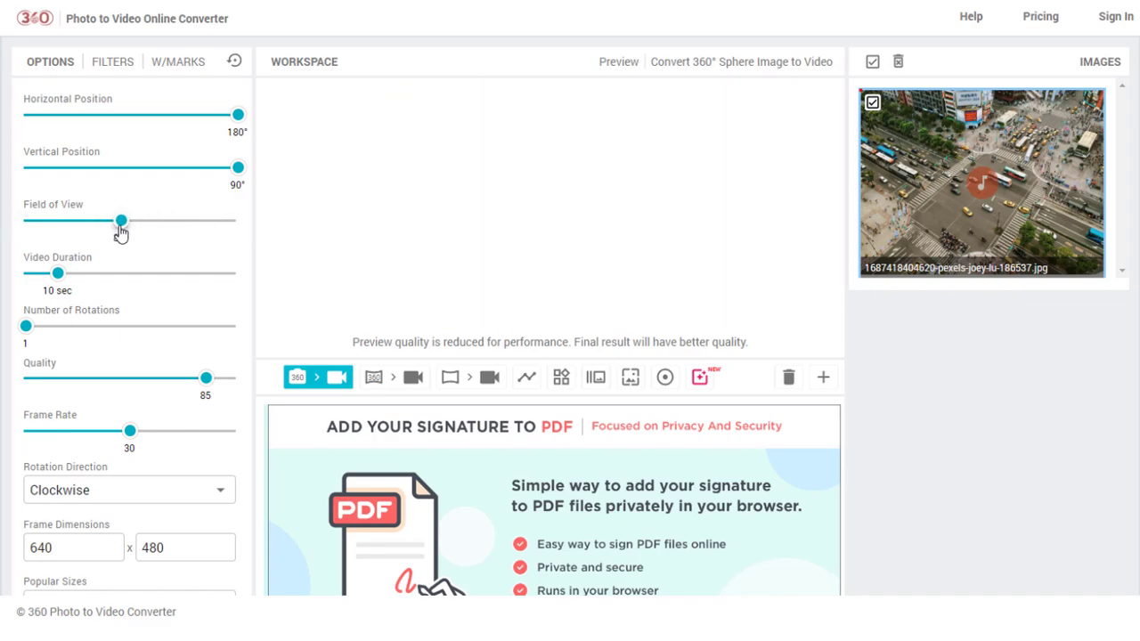
pyautogui.moveTo(121, 221); pyautogui.dragTo(139, 221)
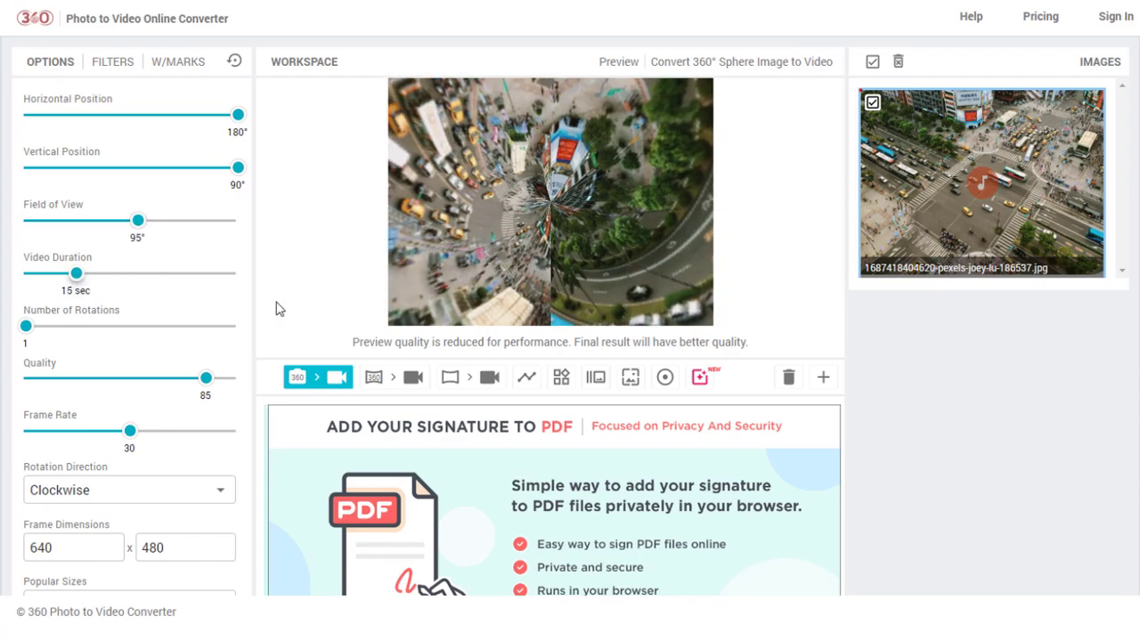
# Lengthen the video to 15 seconds and keep the rotation direction clockwise
pyautogui.moveTo(27, 324); pyautogui.dragTo(239, 324)
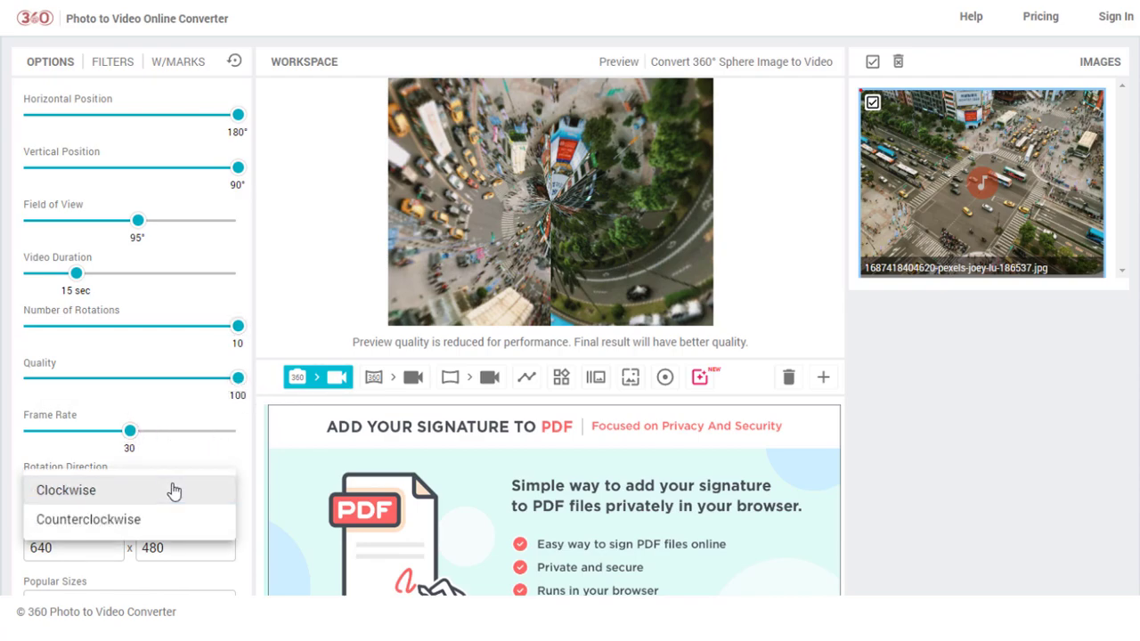
pyautogui.click(64, 490)
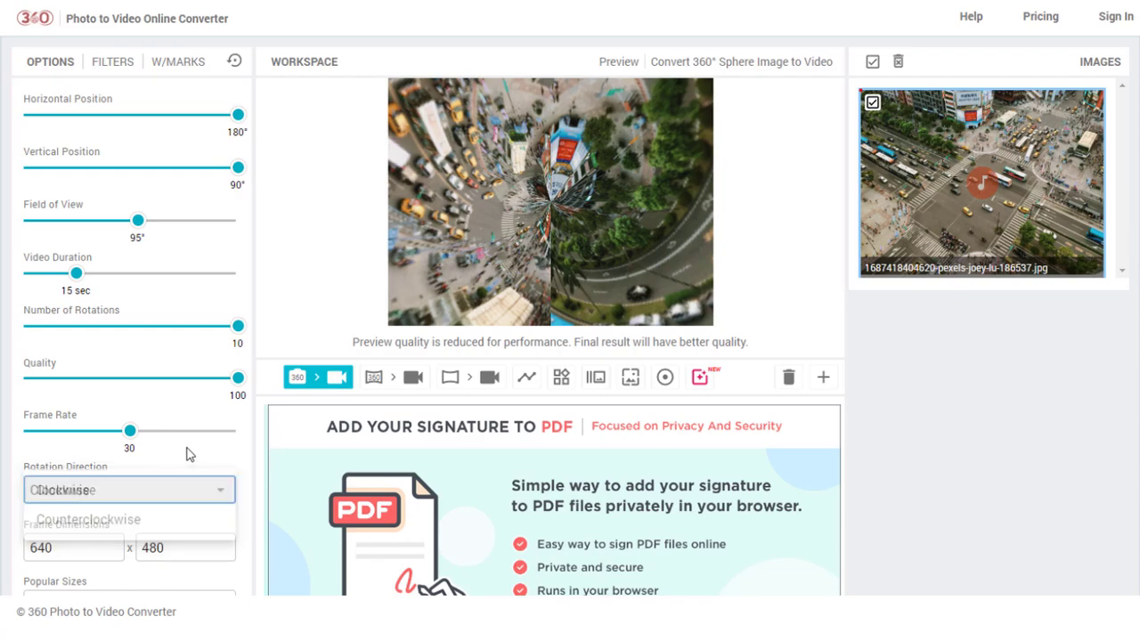
pyautogui.click(129, 490)
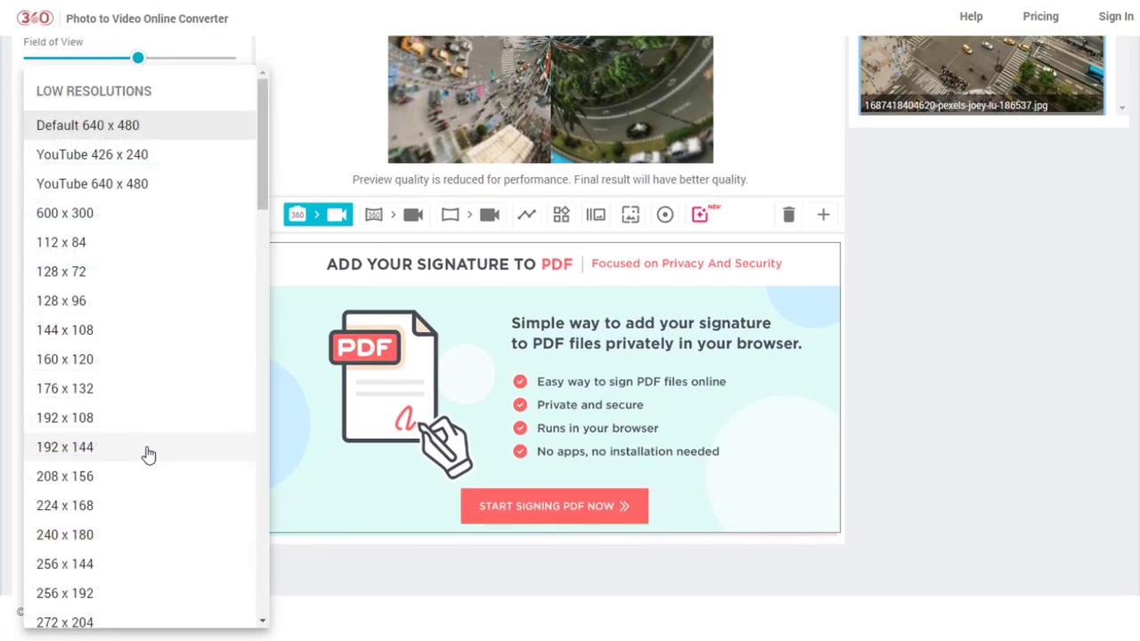
pyautogui.moveTo(124, 193)
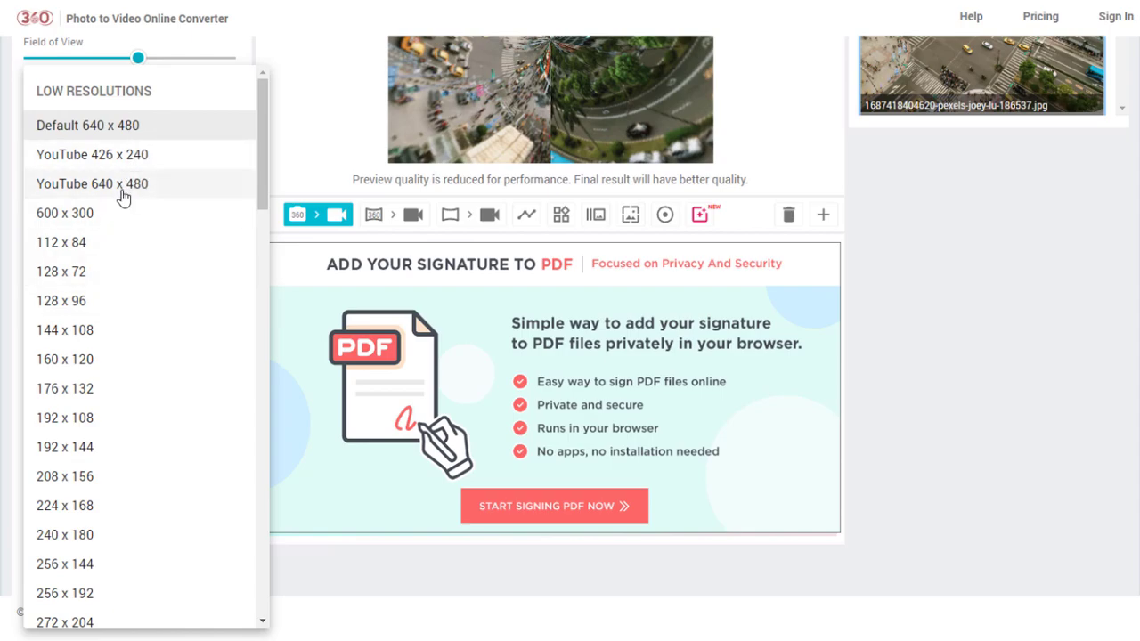
# Scroll through the Popular Sizes presets, leaving the default 640 x 480 frame size
pyautogui.scroll(-3)
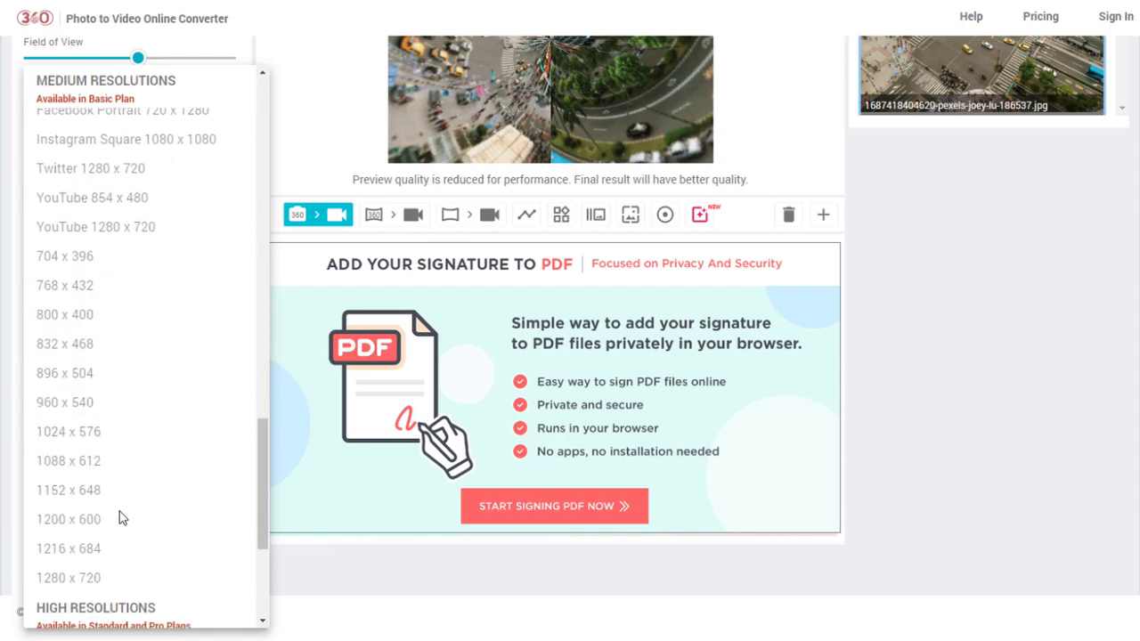
pyautogui.scroll(3)
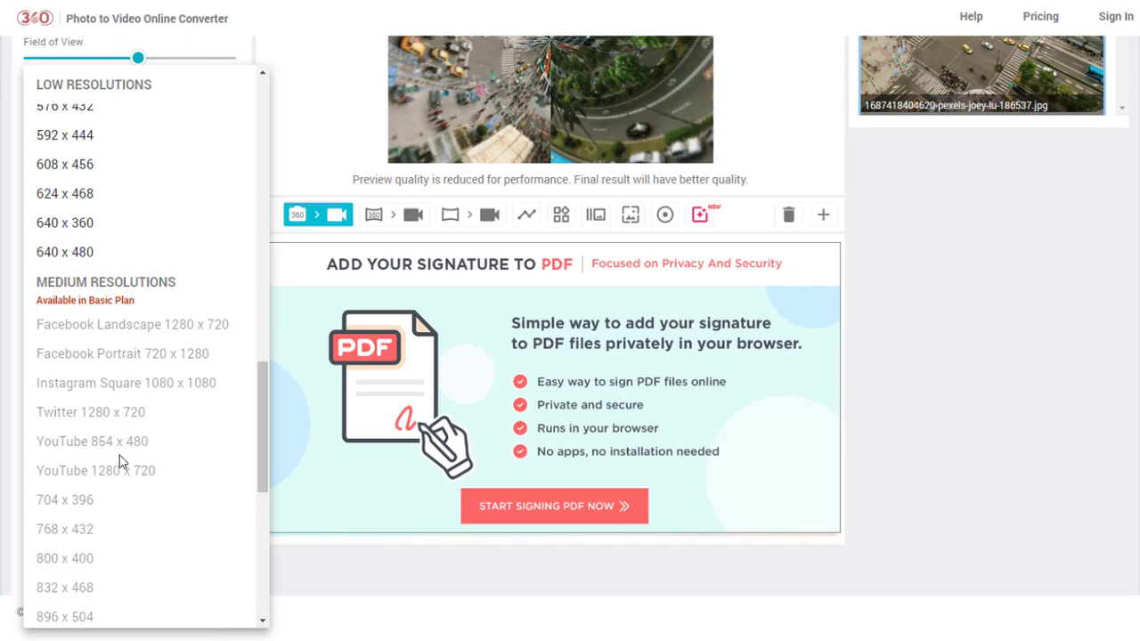
pyautogui.scroll(-3)
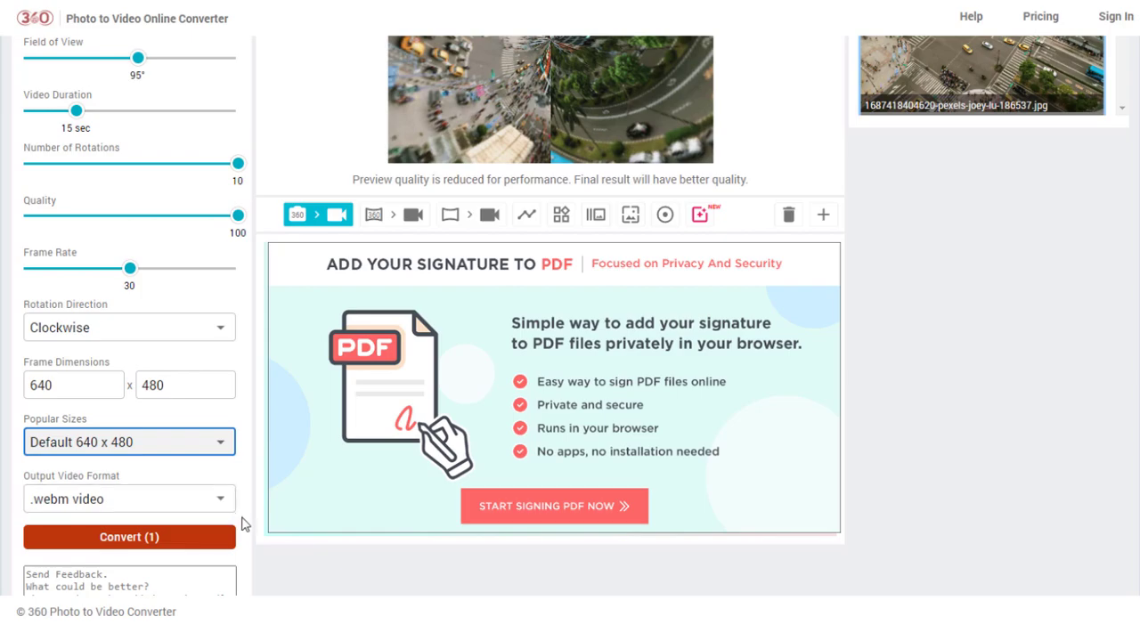
# Convert the photo into a .webm video for preview and download
pyautogui.click(128, 498)
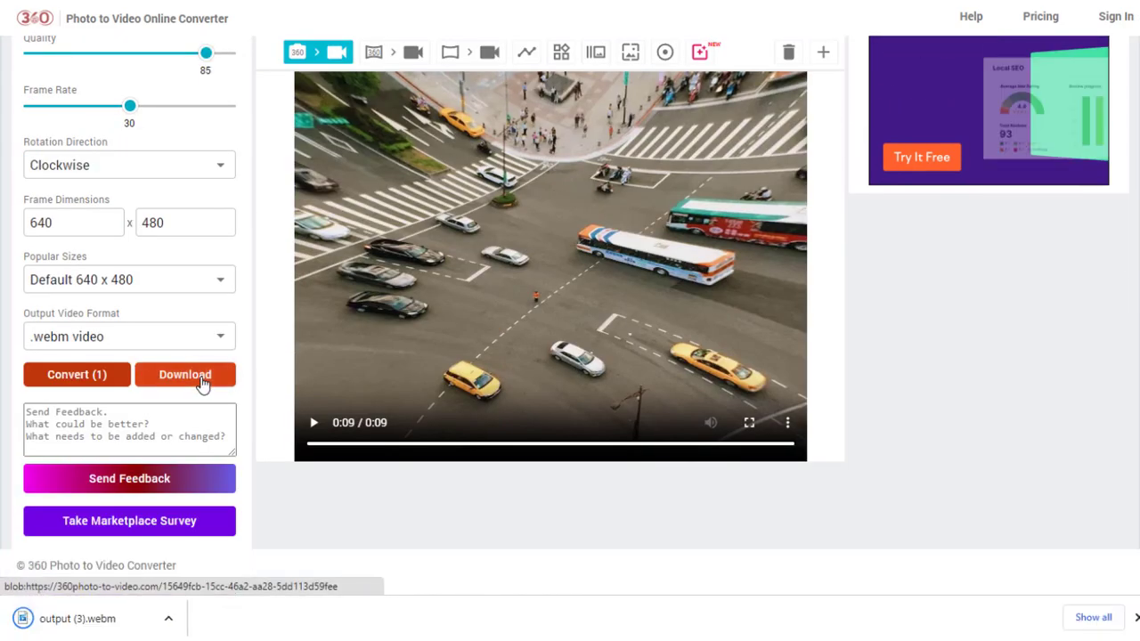
pyautogui.moveTo(299, 522)
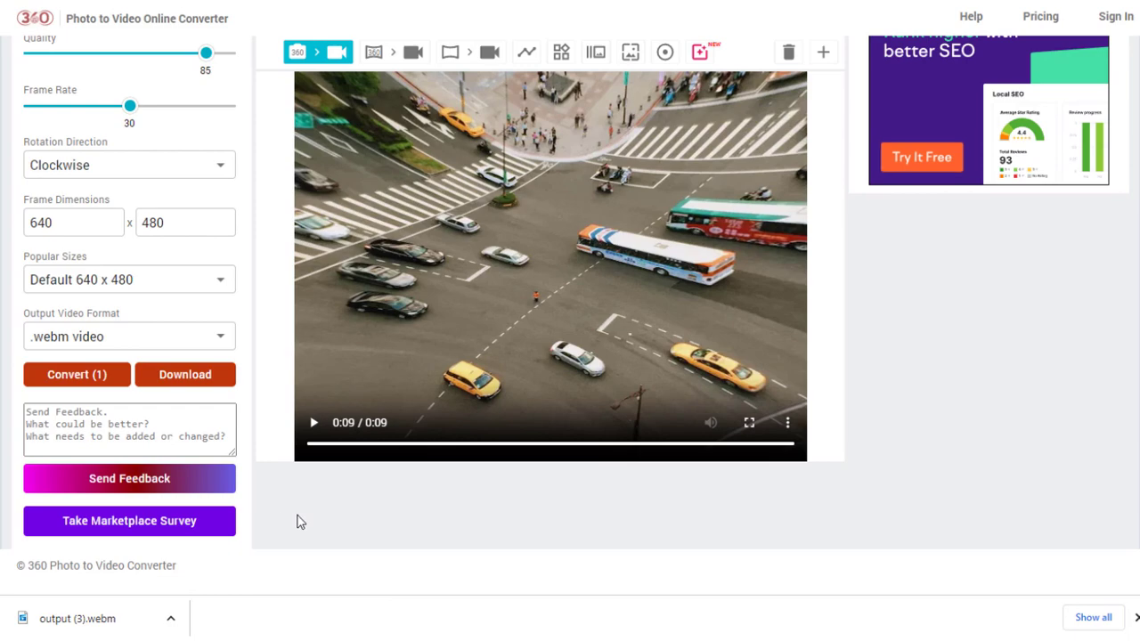